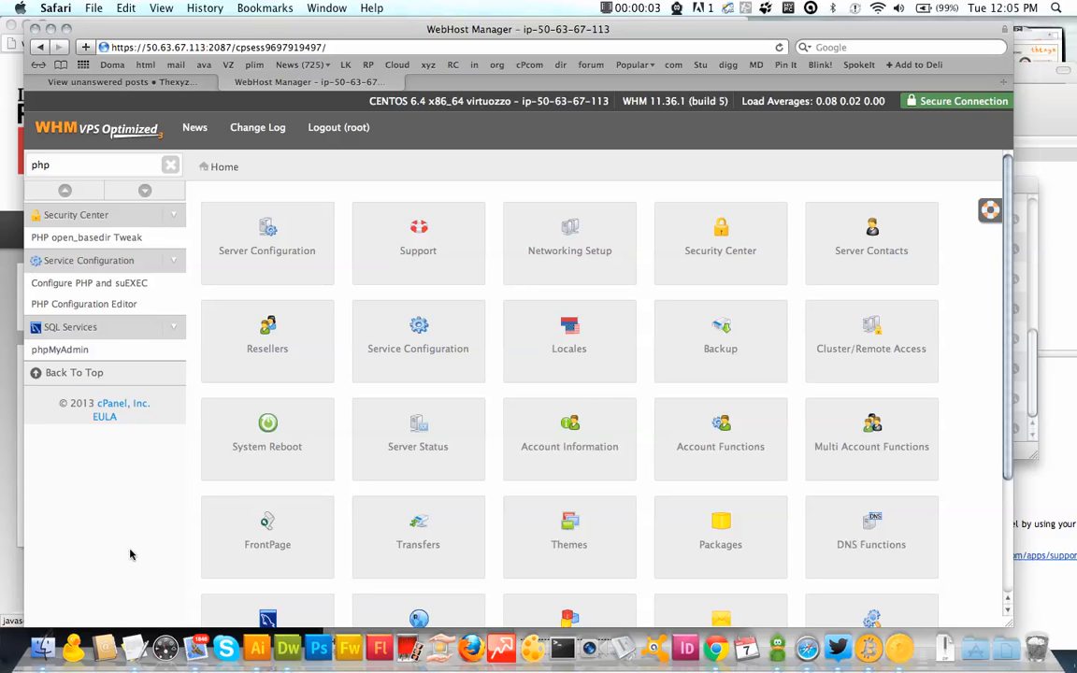
{"action": "mouse_move", "coordinate": [187, 336]}
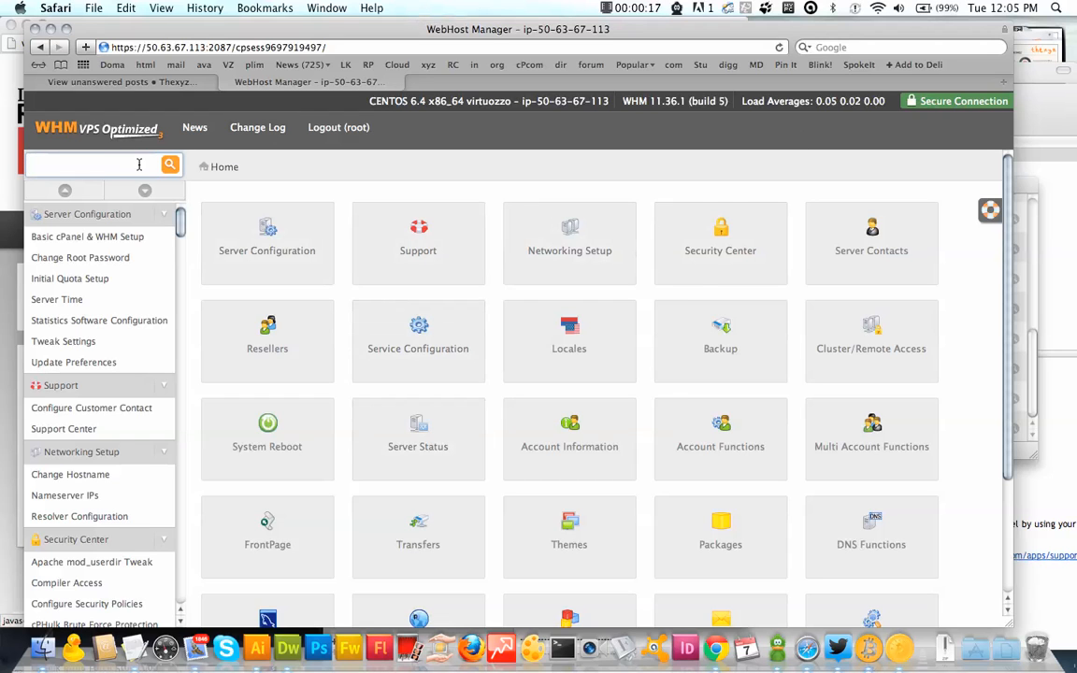
Search the sidebar for 'php' and open PHP Configuration Editor to view its directives.
{"action": "type", "text": "p"}
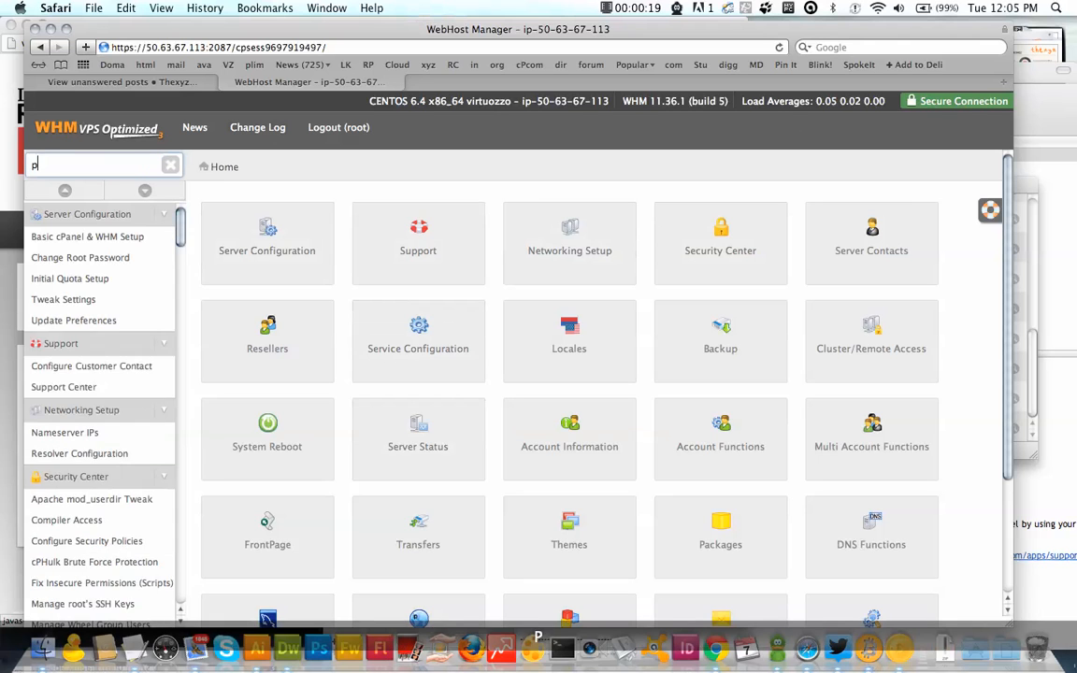
{"action": "type", "text": "hp"}
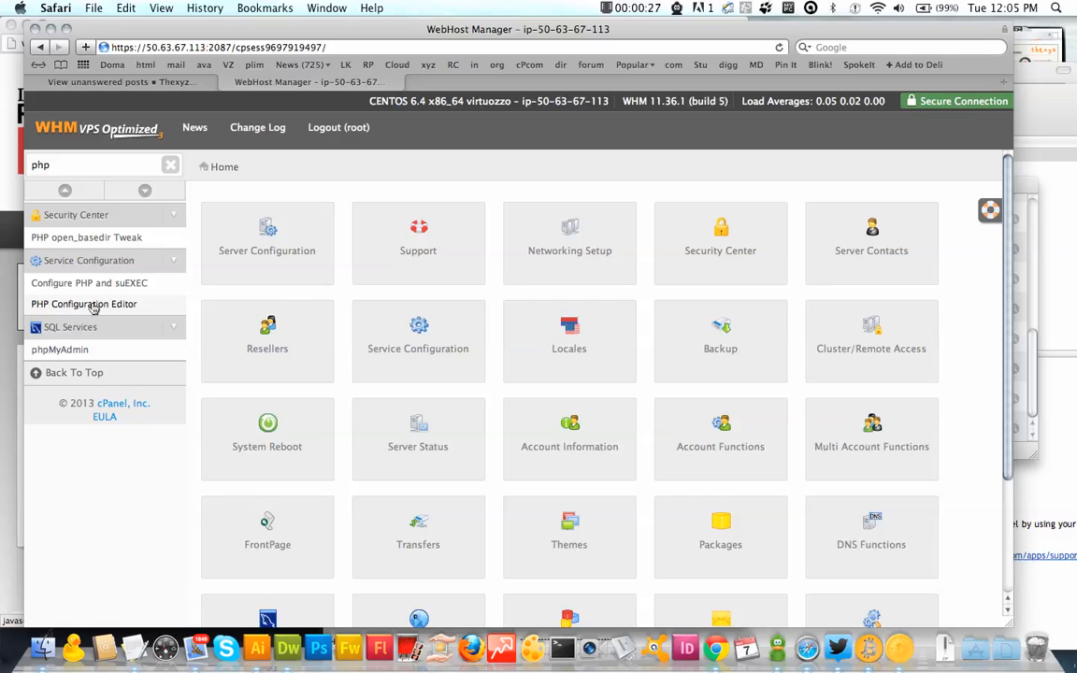
{"action": "left_click", "coordinate": [84, 304]}
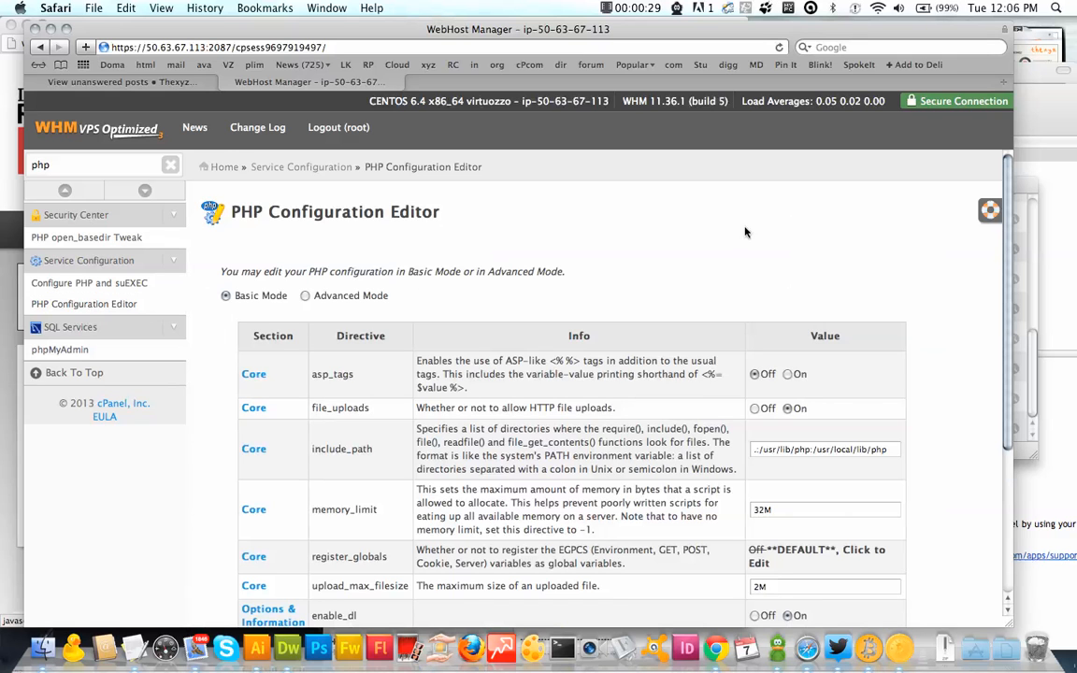
{"action": "scroll", "scroll_direction": "down", "scroll_amount": 3}
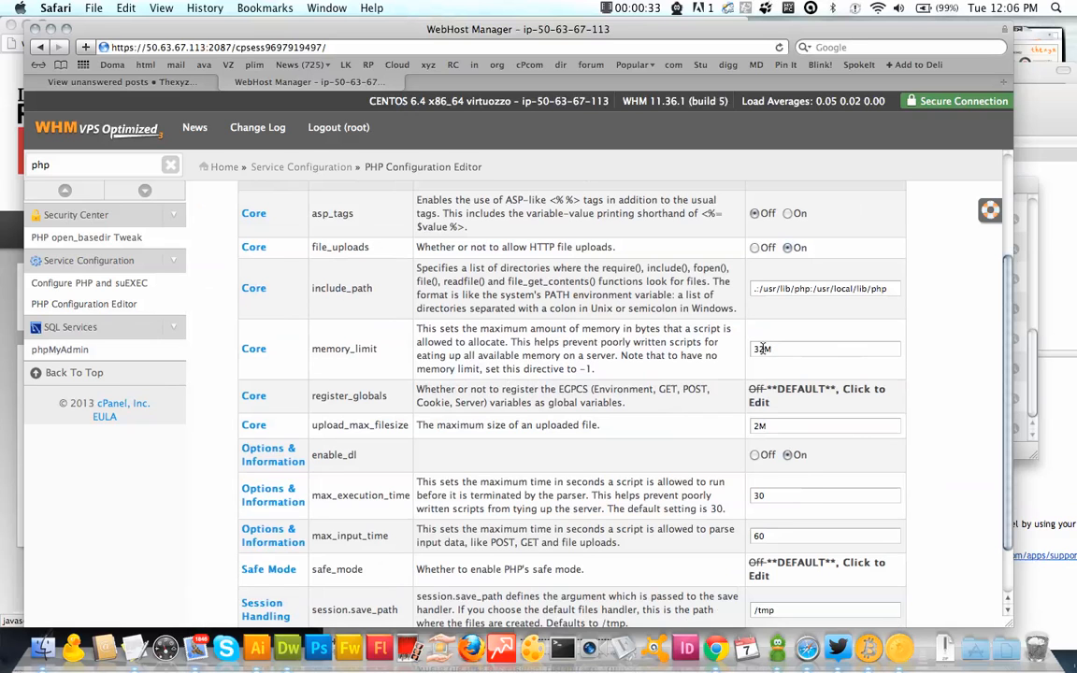
Set memory_limit to 64M and upload_max_filesize to 32M.
{"action": "left_click", "coordinate": [825, 349]}
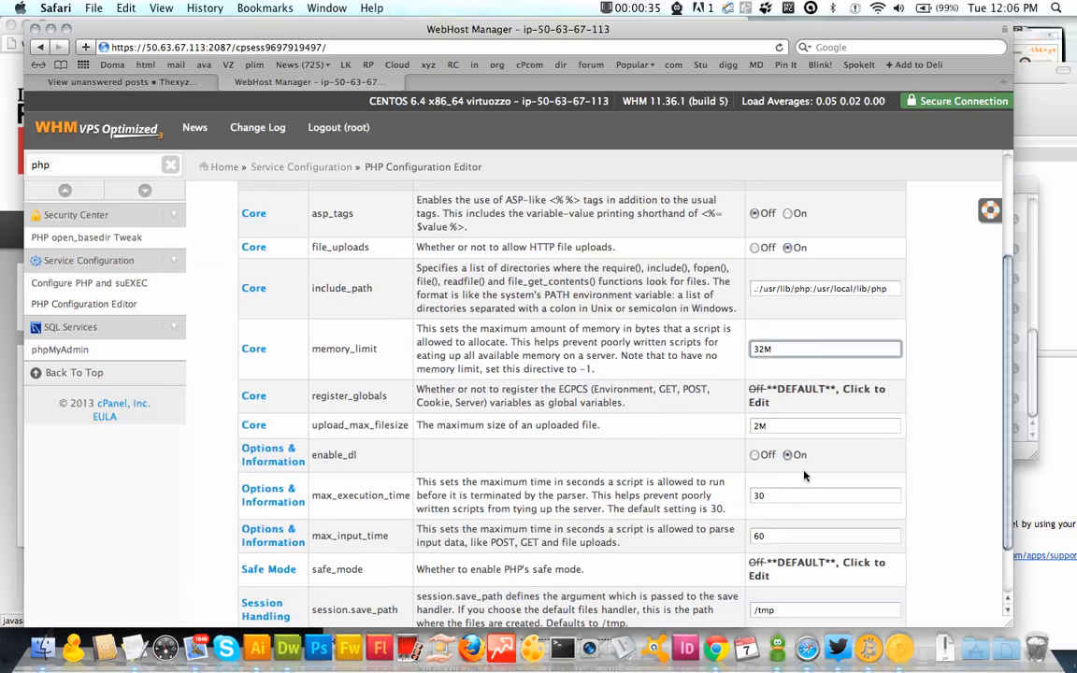
{"action": "mouse_move", "coordinate": [479, 466]}
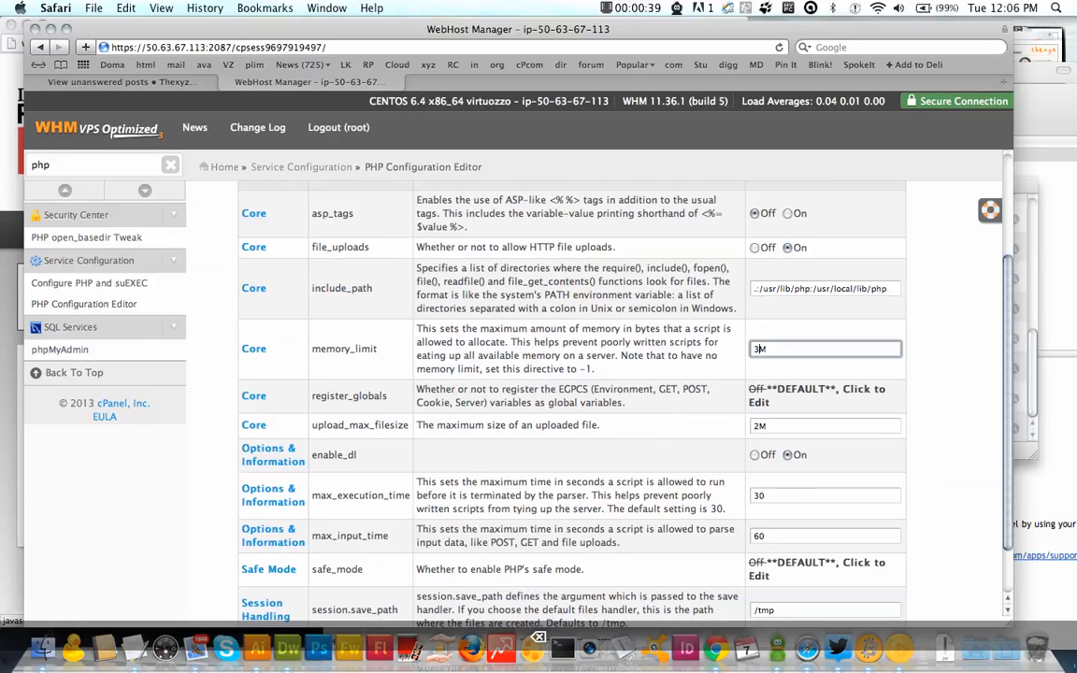
{"action": "type", "text": "64M"}
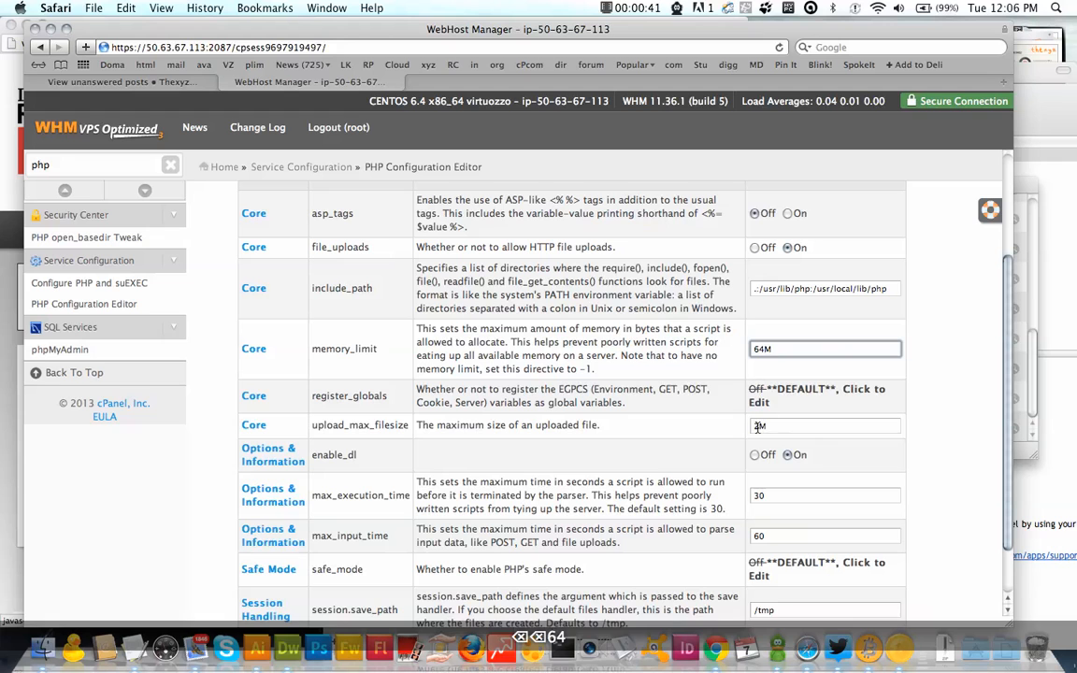
{"action": "left_click", "coordinate": [825, 425]}
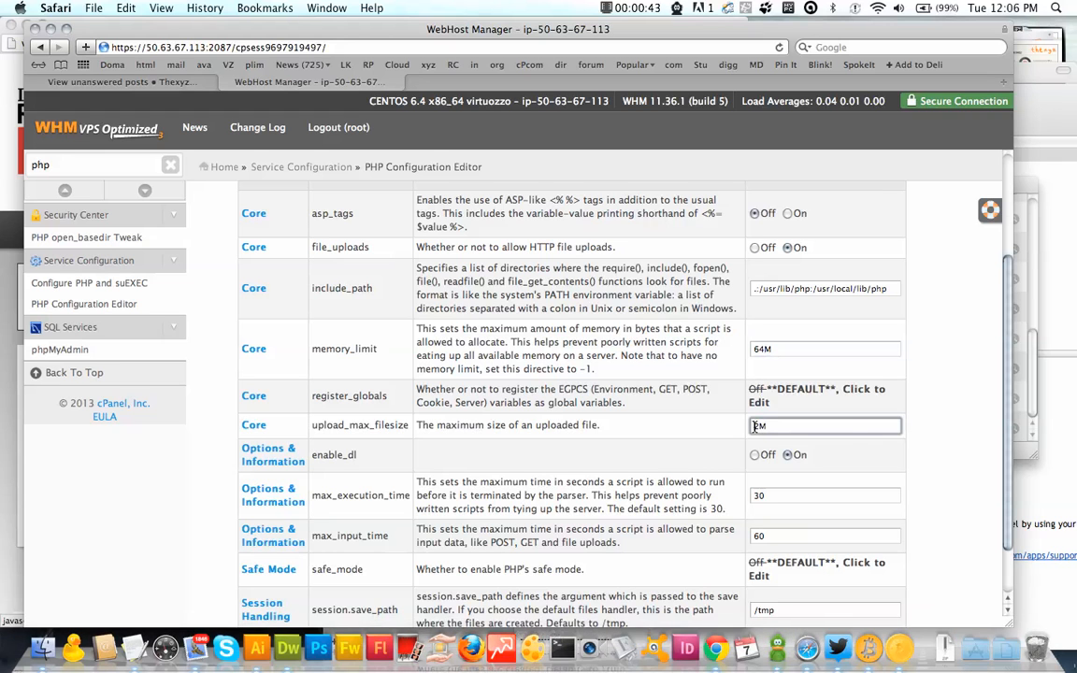
{"action": "type", "text": "32M"}
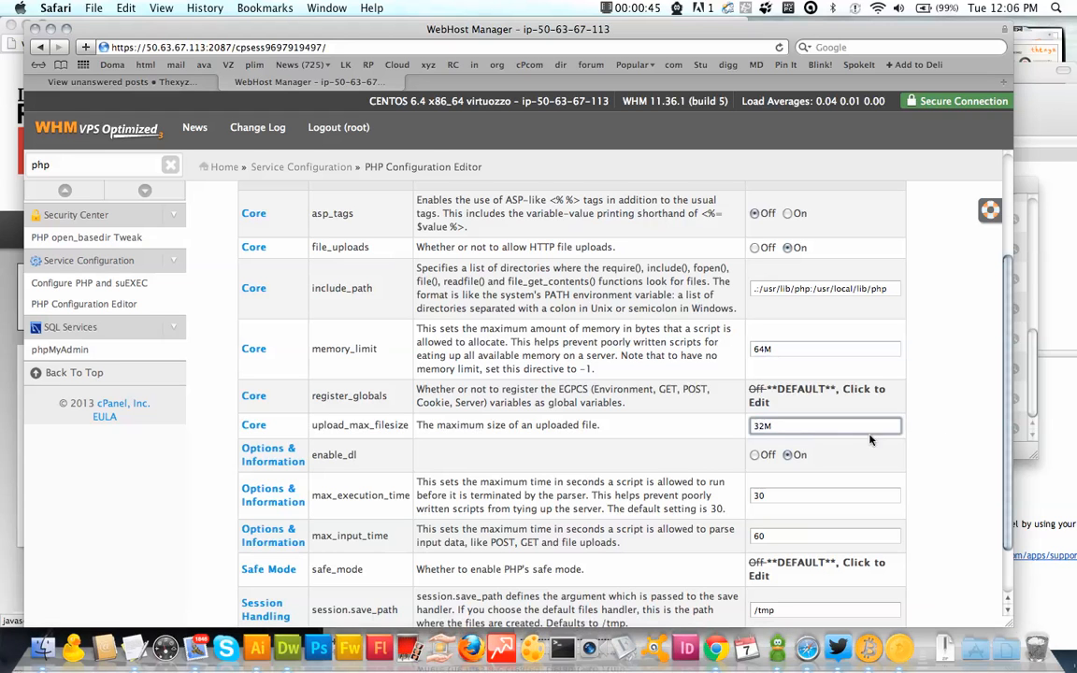
{"action": "scroll", "scroll_direction": "down", "scroll_amount": 3}
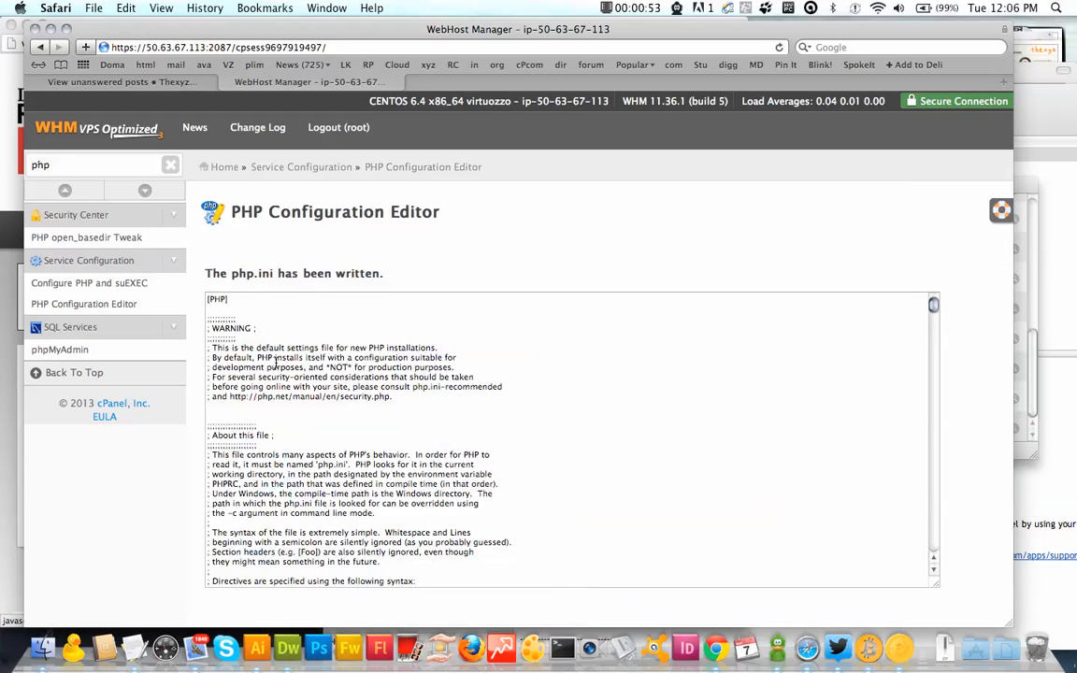
{"action": "mouse_move", "coordinate": [817, 231]}
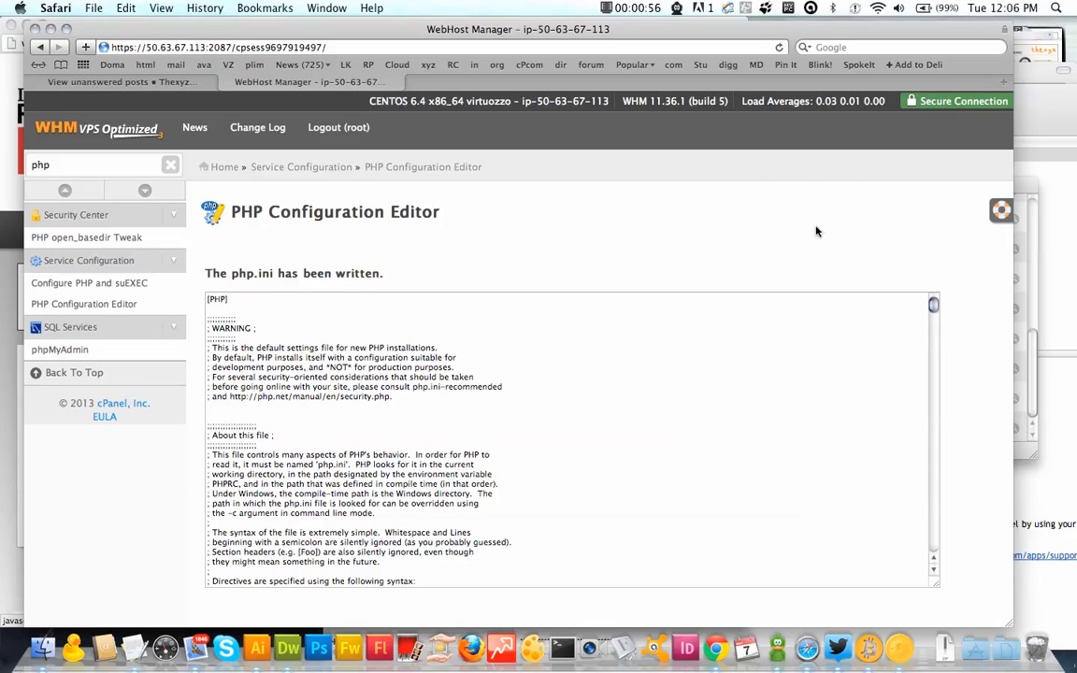
{"action": "mouse_move", "coordinate": [670, 189]}
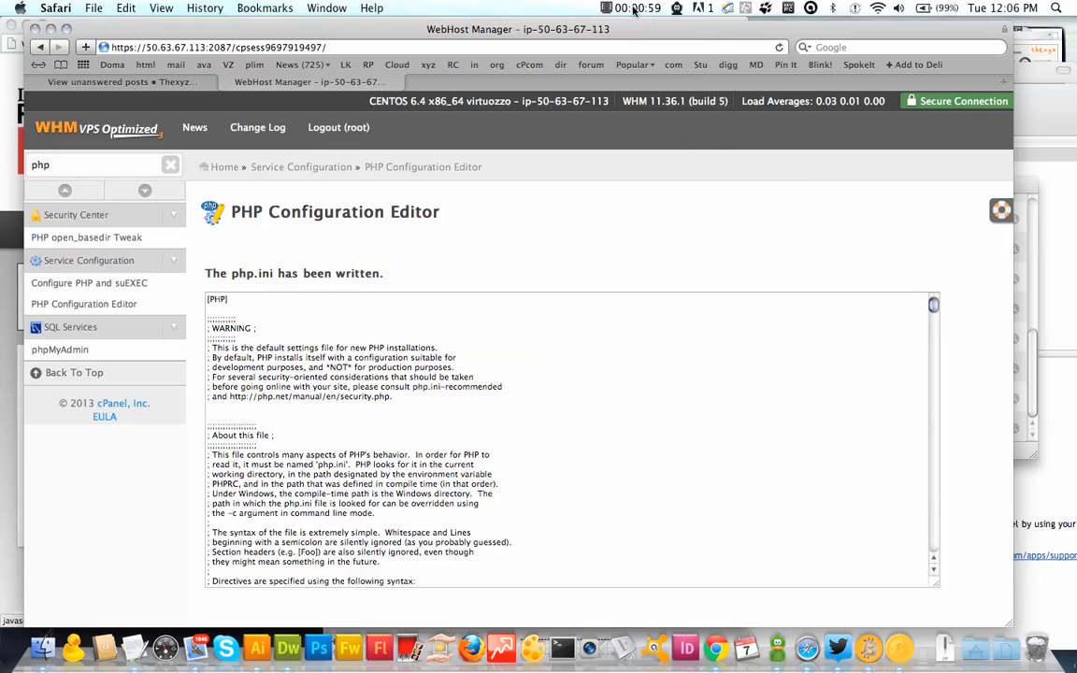
Save the PHP configuration to write php.ini with the new limits.
{"action": "left_click", "coordinate": [637, 8]}
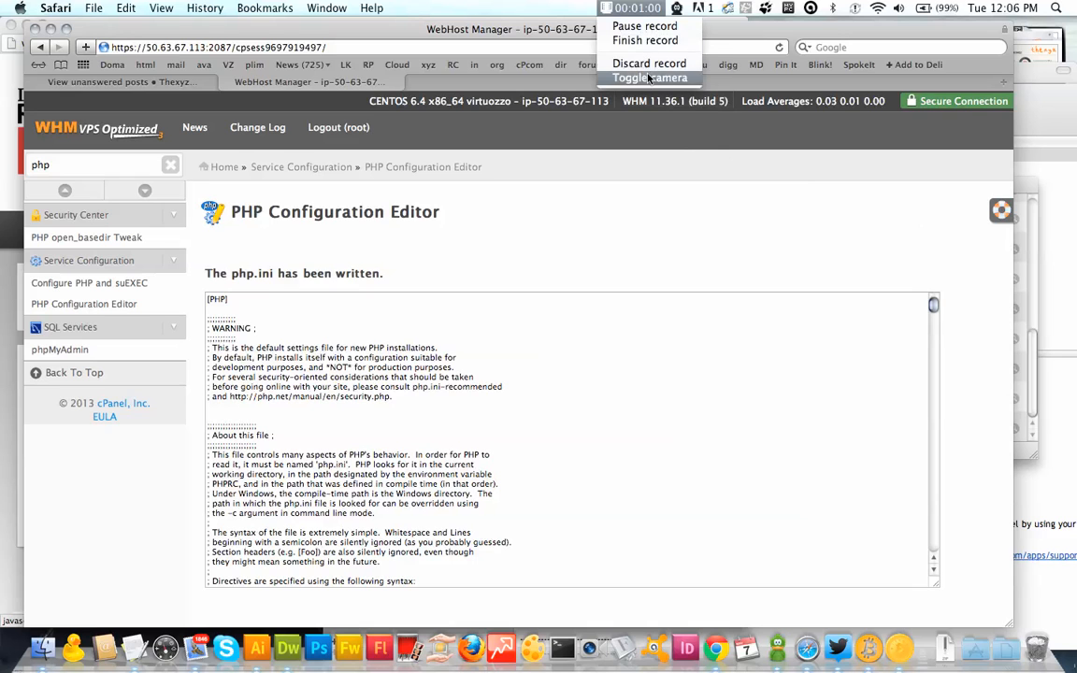